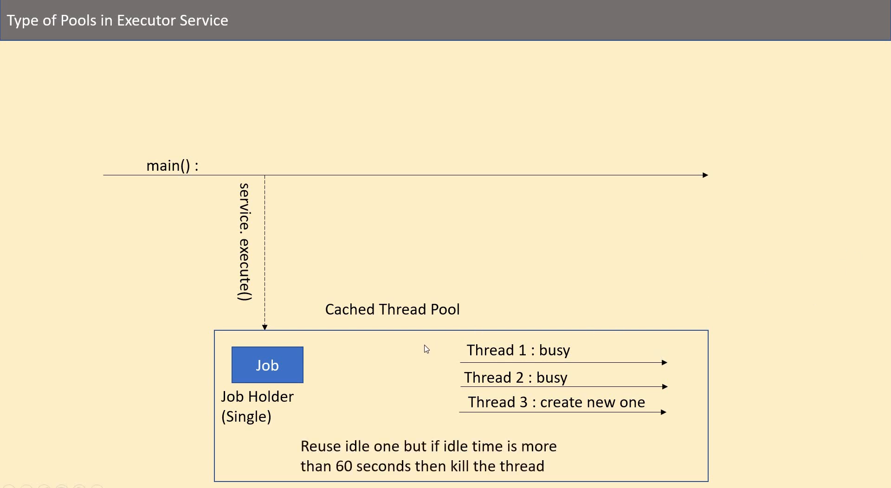
pyautogui.moveTo(546, 398)
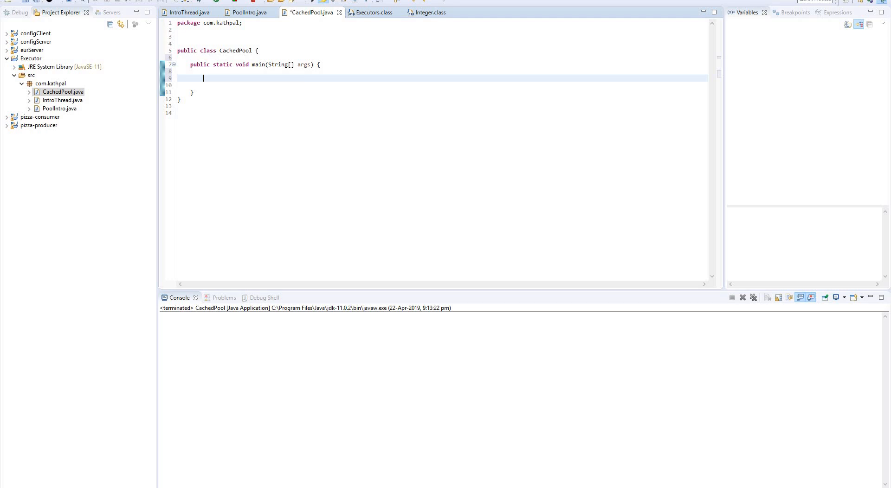
# Declare a Runnable job in main assigned to an empty lambda body
pyautogui.write('Runnable job')
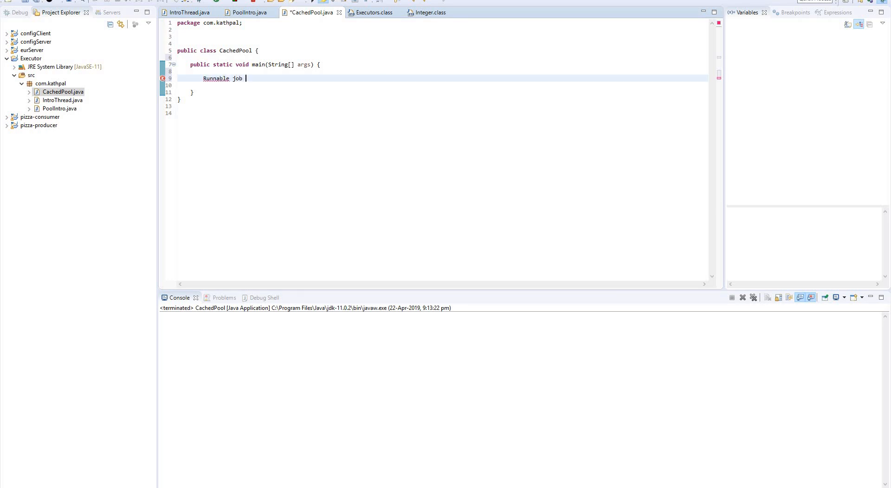
pyautogui.write('=')
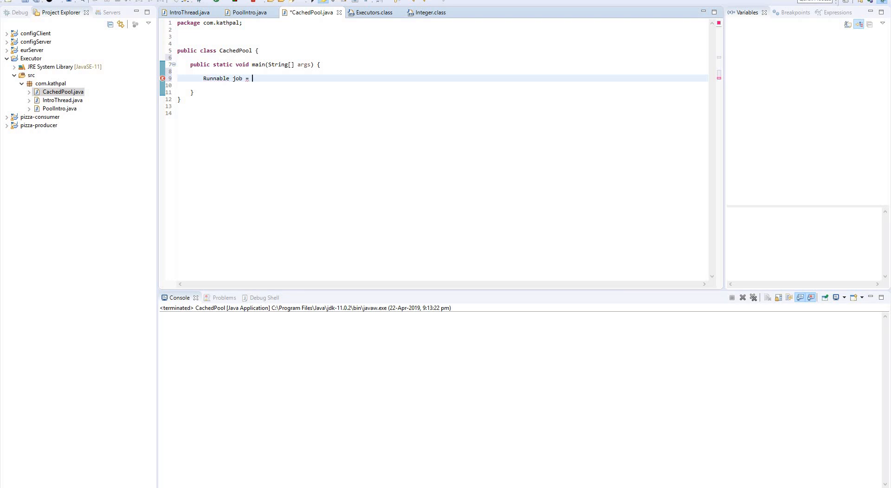
pyautogui.write('{')
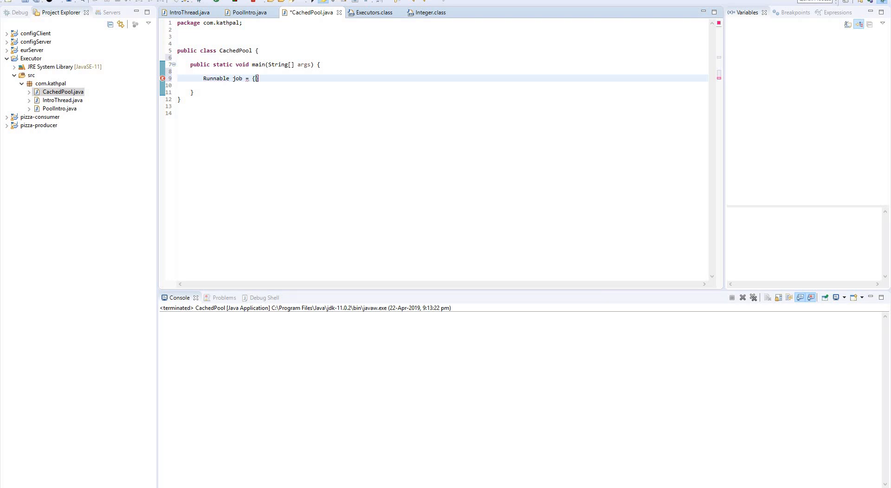
pyautogui.write('};')
pyautogui.write('(')
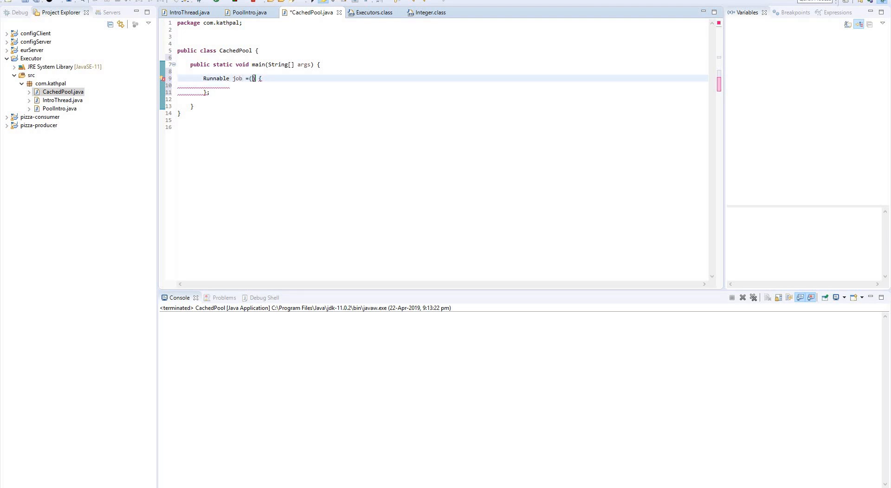
pyautogui.write('->')
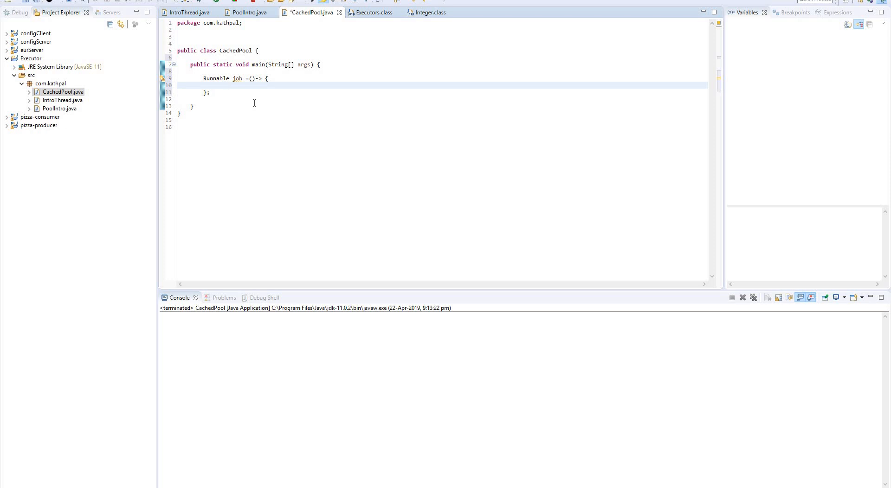
# Begin a Thread.sleep call inside the job lambda, flagged for unhandled InterruptedException
pyautogui.write('Thre')
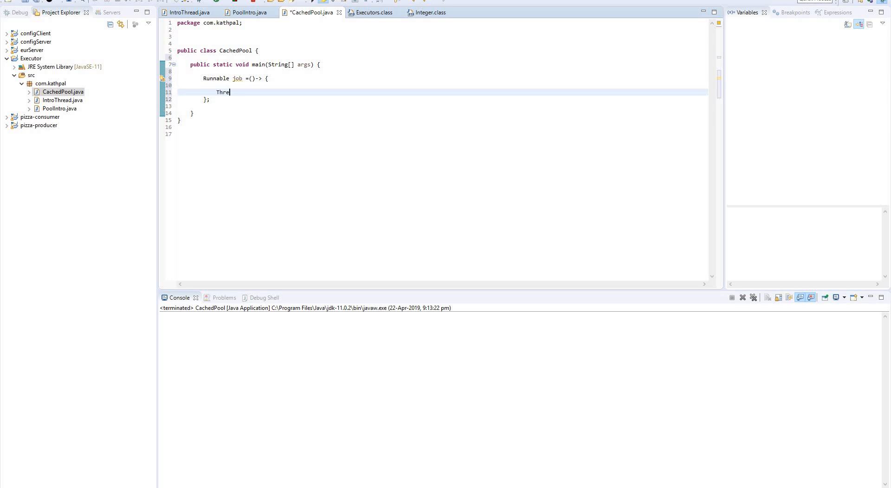
pyautogui.write('ad')
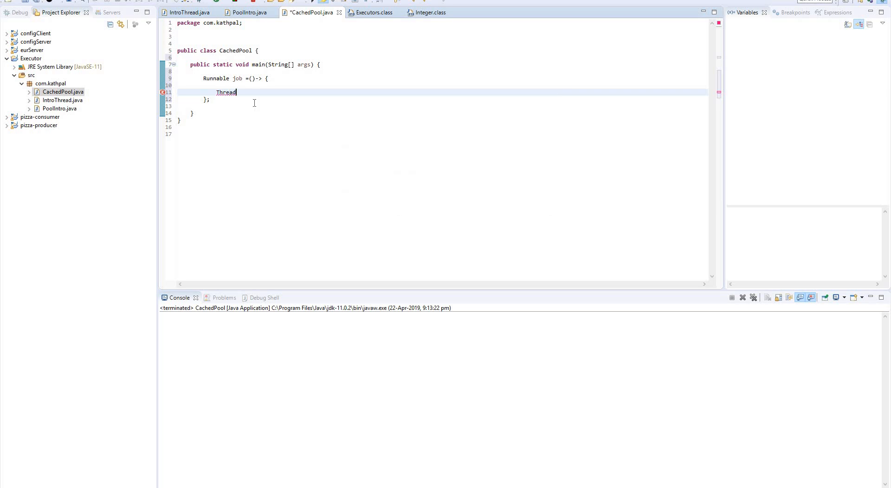
pyautogui.write('.s')
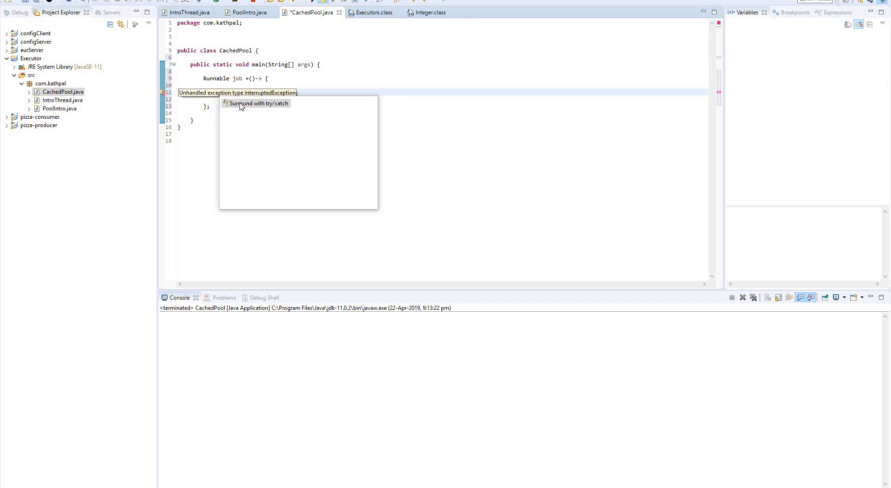
# Surround Thread.sleep(10) with try/catch and start a System.out.println below it
pyautogui.click(259, 103)
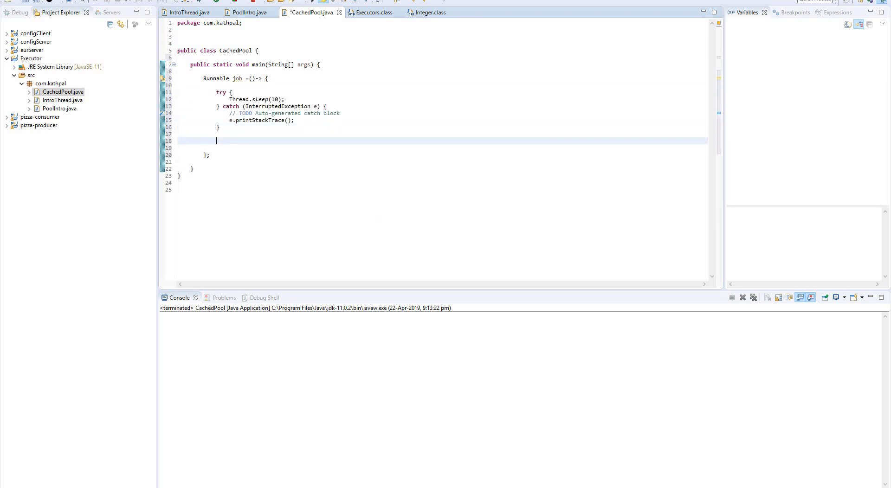
pyautogui.write('ssyou')
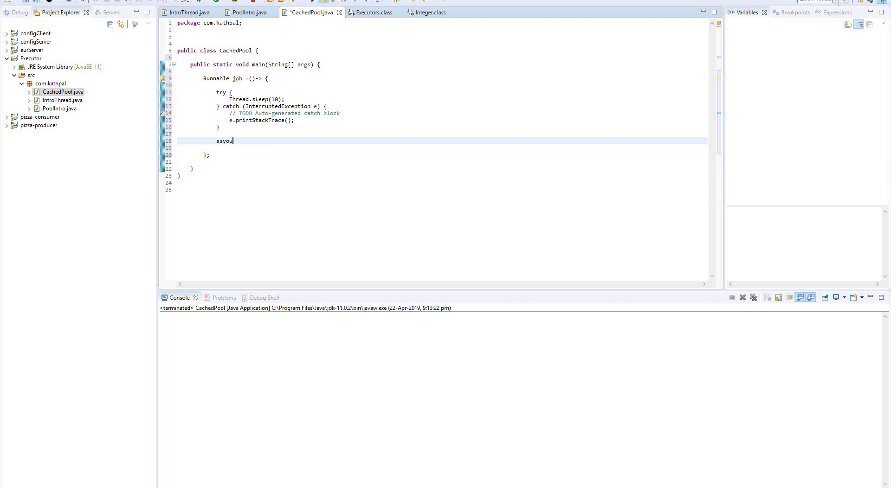
pyautogui.write('t')
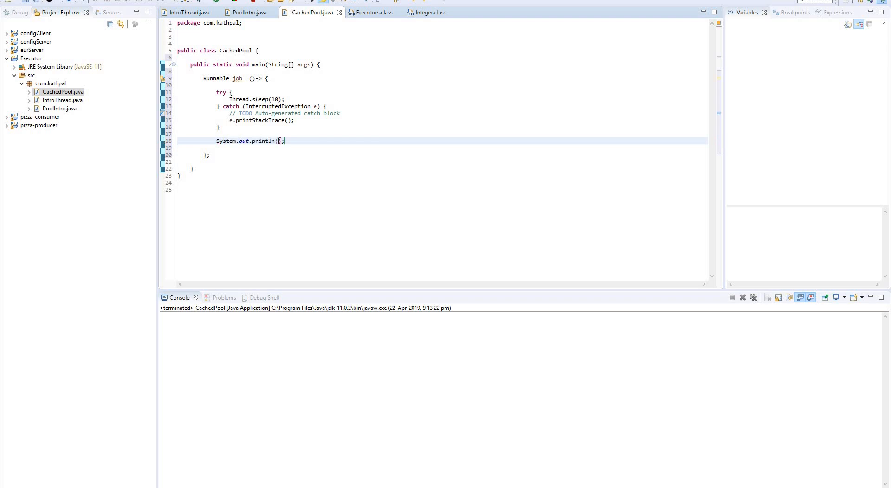
# Print Thread.currentThread().getName() and begin an ExecutorService declaration
pyautogui.write('Thread.')
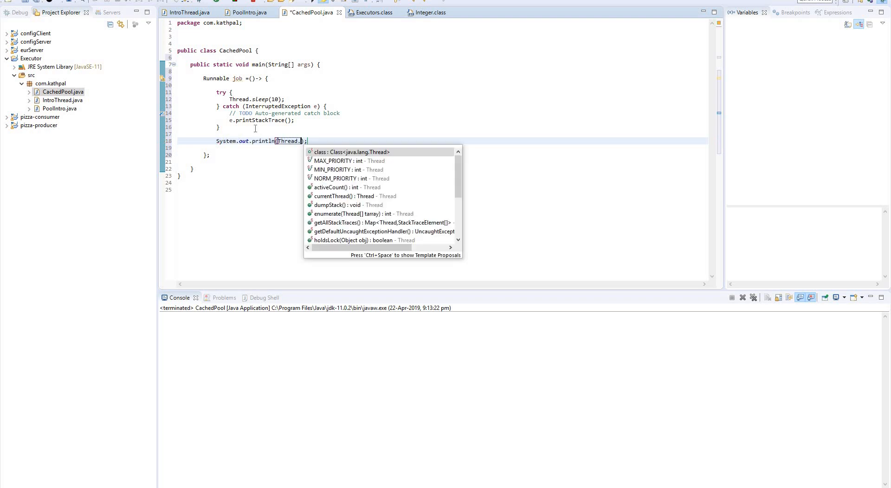
pyautogui.write('currentThread(')
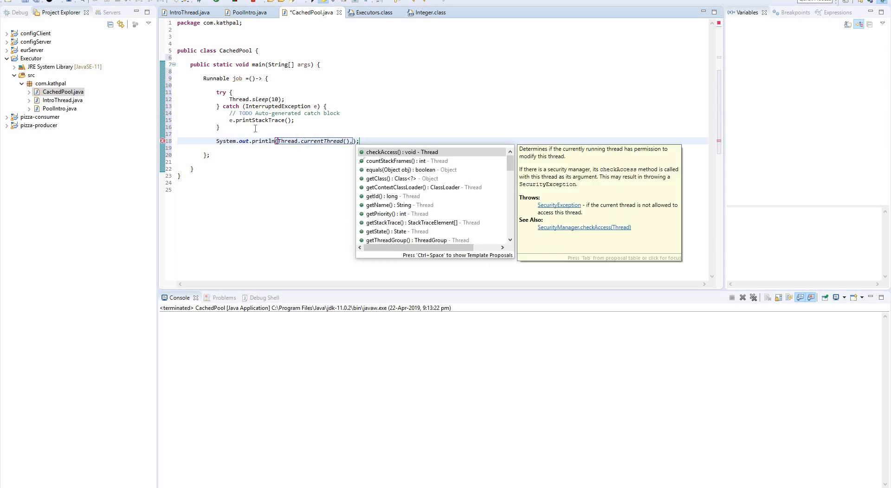
pyautogui.write('.getN')
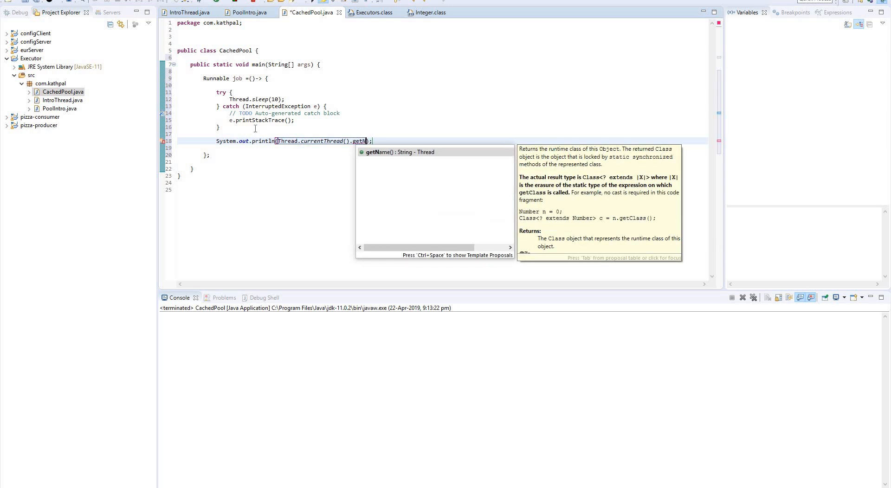
pyautogui.click(398, 151)
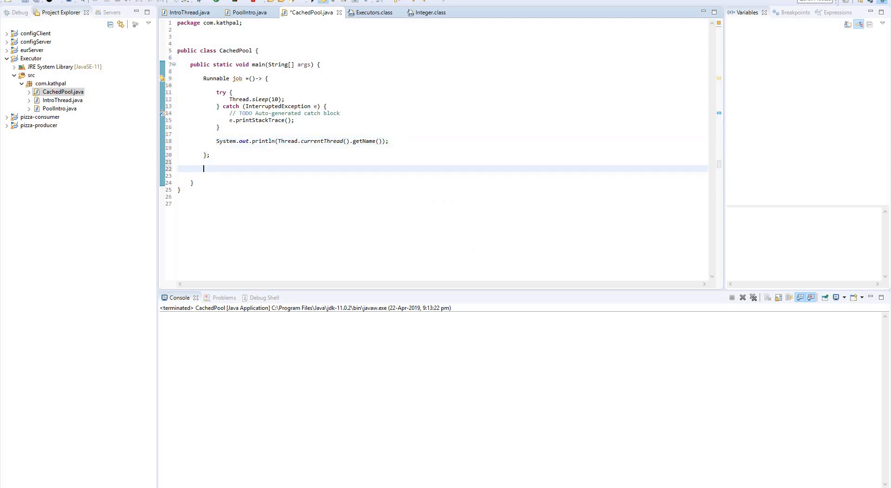
pyautogui.write('ExecutorService')
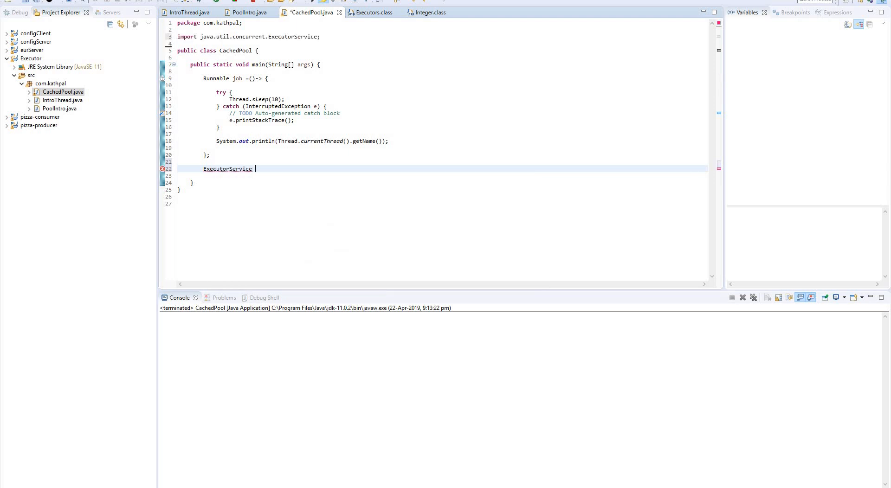
# Assign service = Executors.newCachedThreadPool(); and begin the for loop below it
pyautogui.write('service')
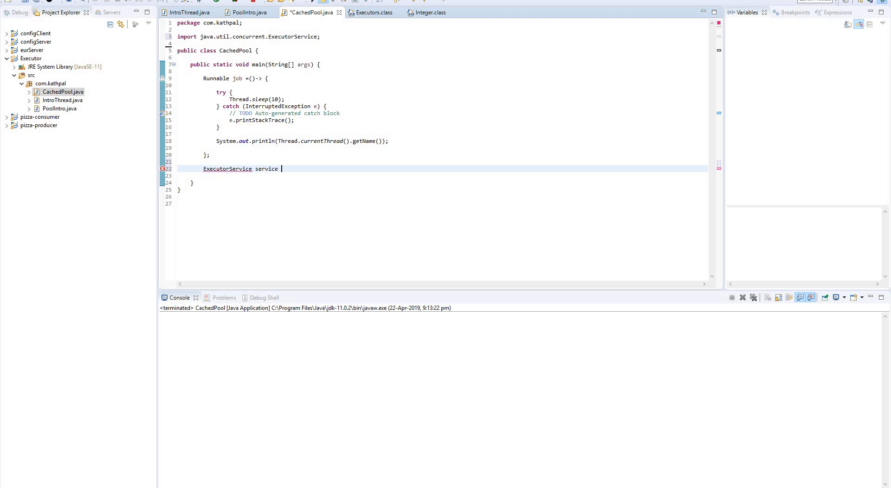
pyautogui.write('=')
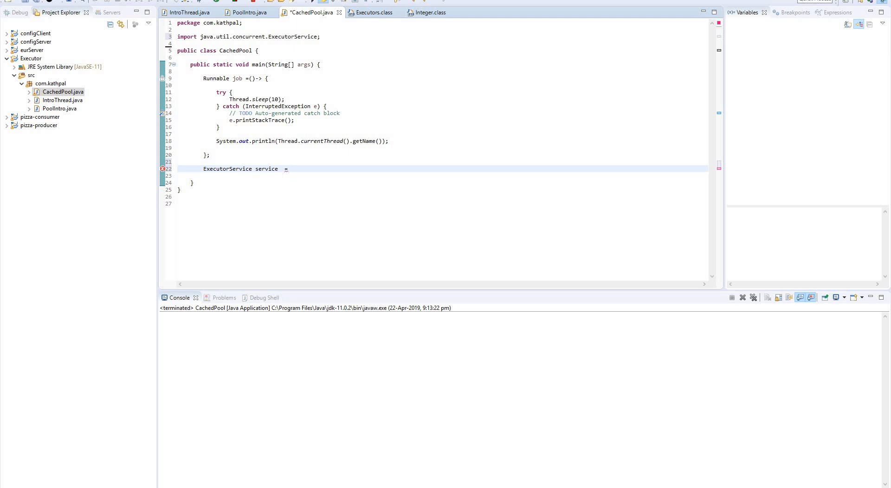
pyautogui.write('Executors.nwer')
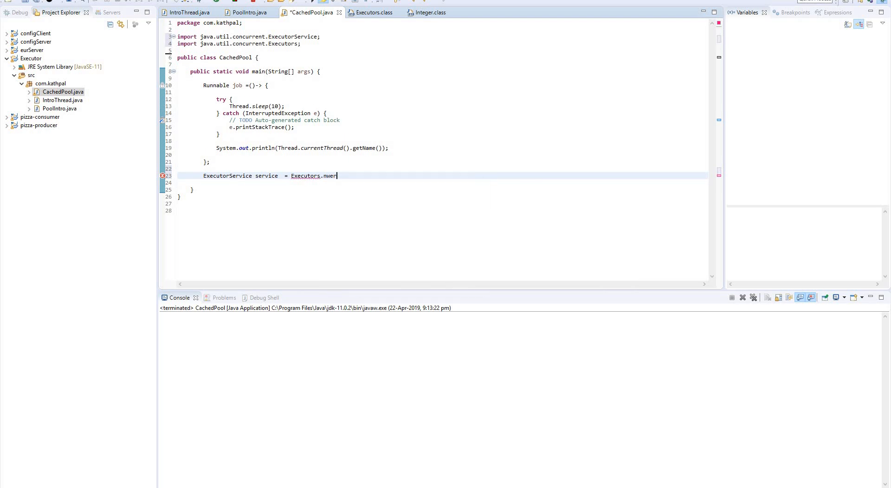
pyautogui.press('Backspace')
pyautogui.write('ewCachedThreadPool(')
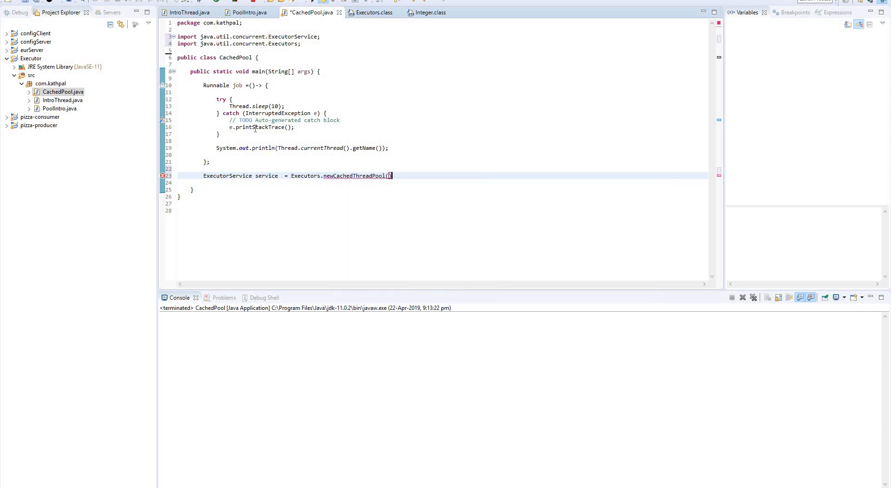
pyautogui.write(');')
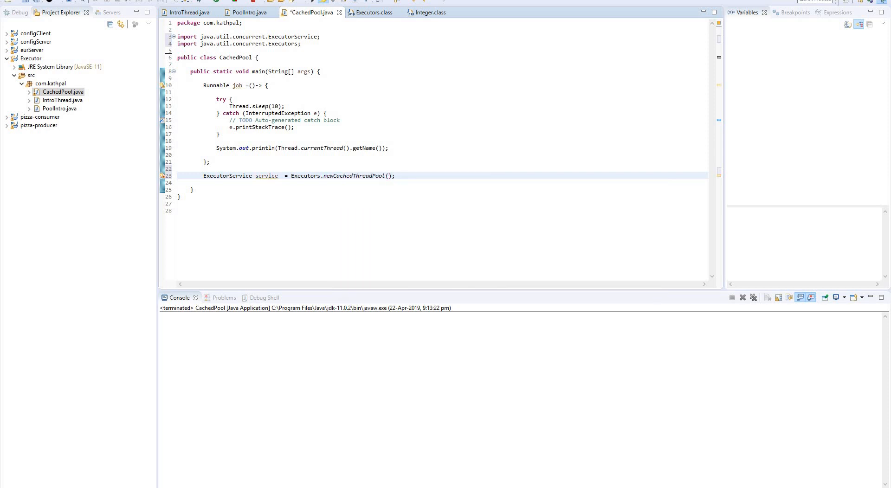
pyautogui.write('s')
pyautogui.write('for(')
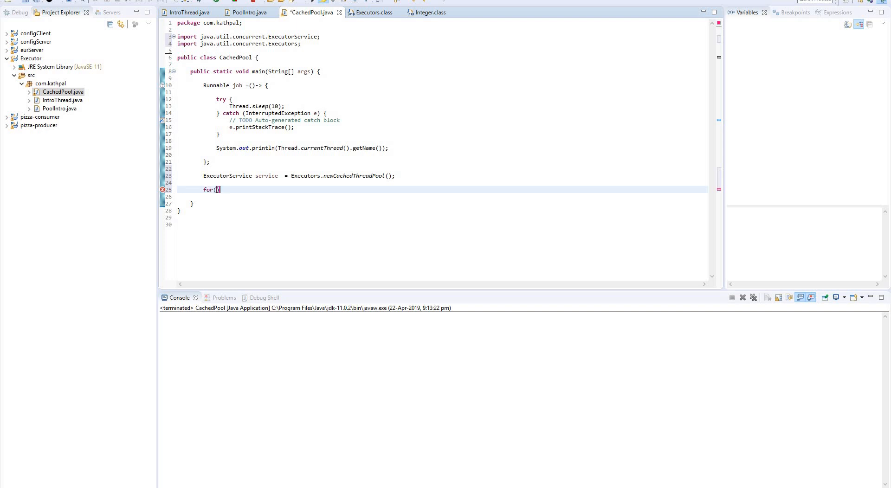
# Write for(int i=0;i<20;i++) calling service.execute(job) and save the file
pyautogui.write('{')
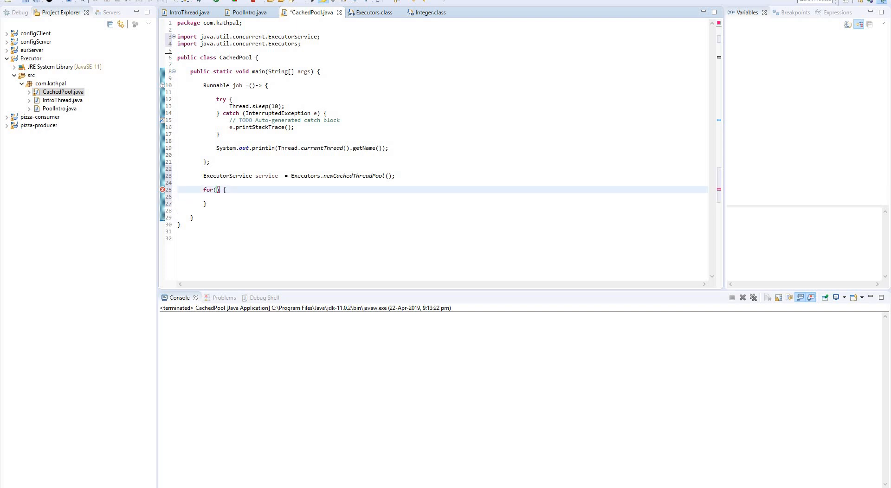
pyautogui.write('int')
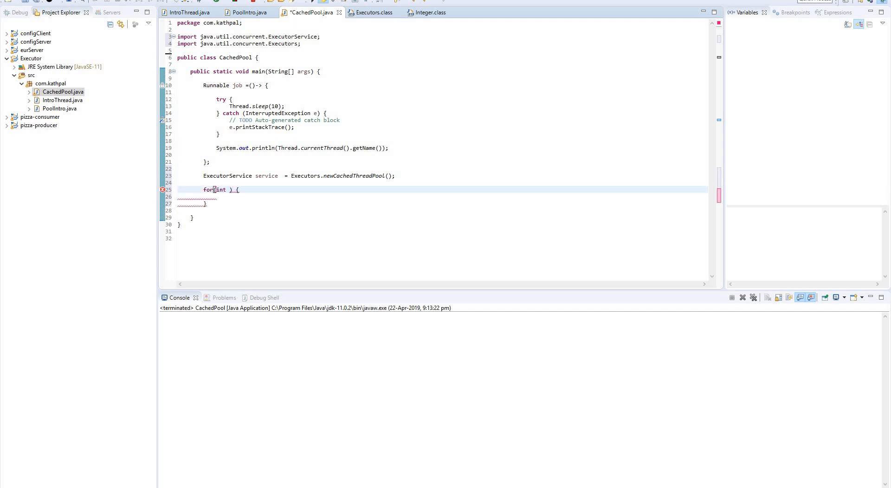
pyautogui.write('i=0;1')
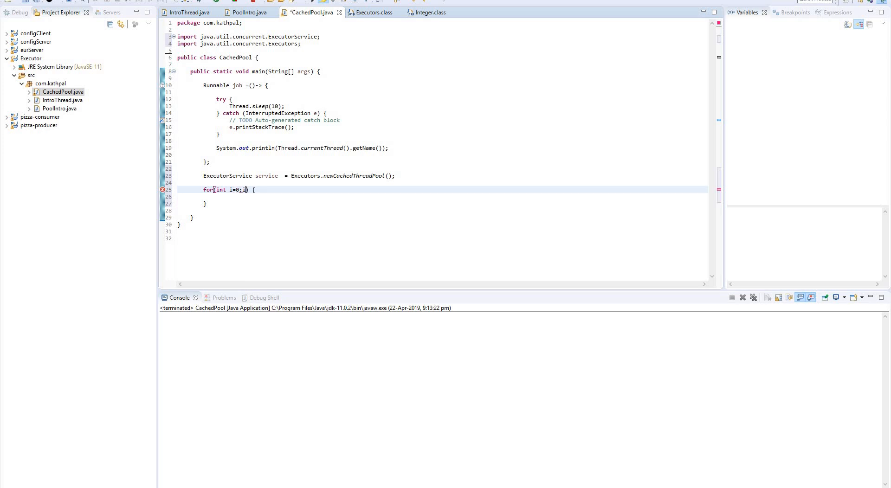
pyautogui.write('<20;')
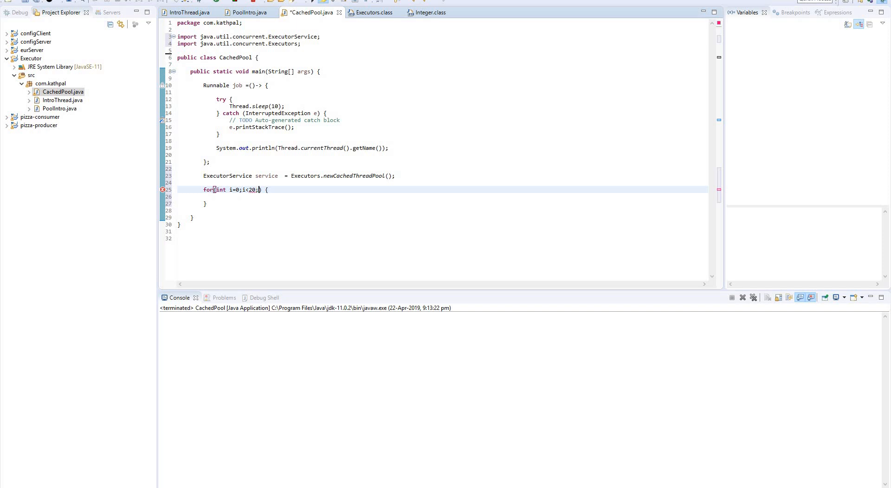
pyautogui.write('i++')
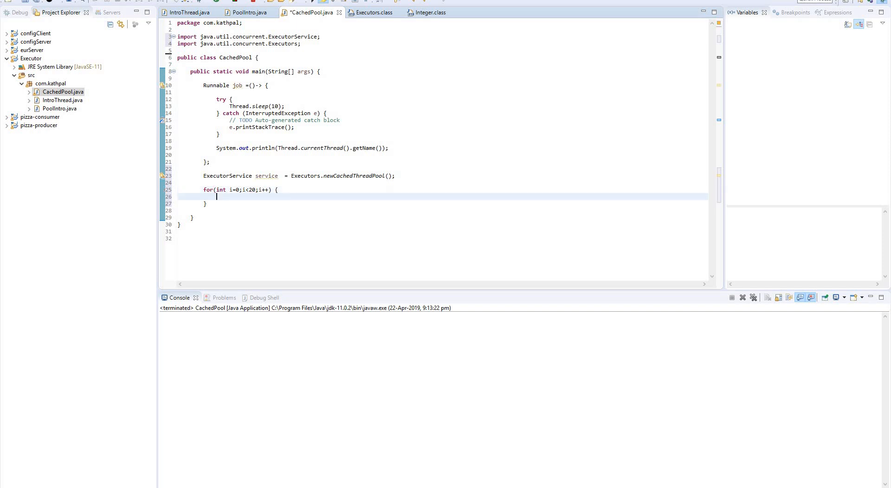
pyautogui.write('service.execute(job);')
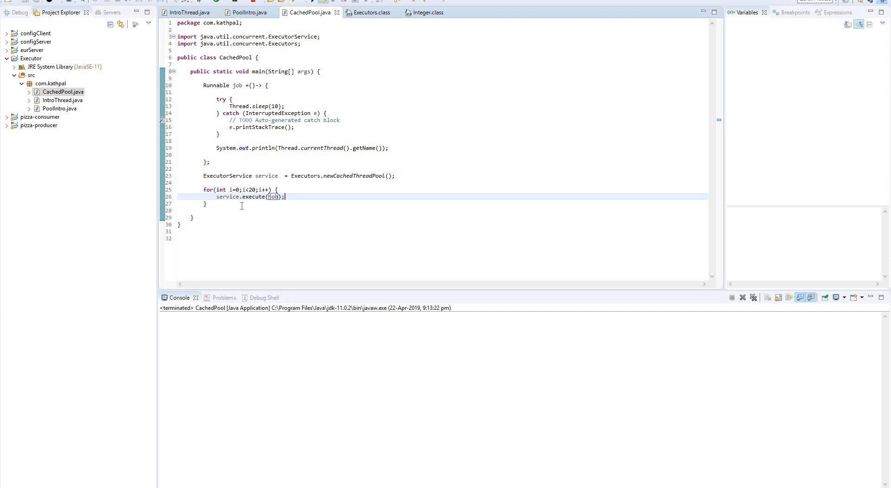
# Run CachedPool via Run As > Java Application so the console lists pool-1-thread names
pyautogui.rightClick(241, 206)
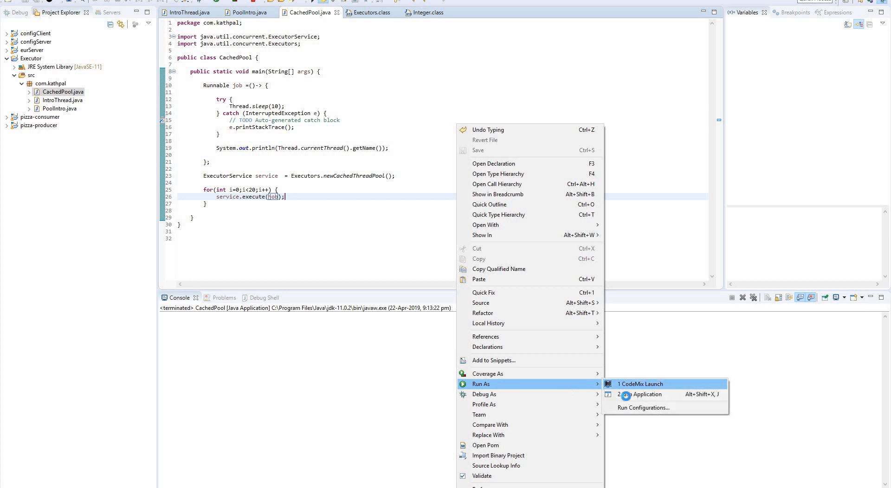
pyautogui.click(645, 394)
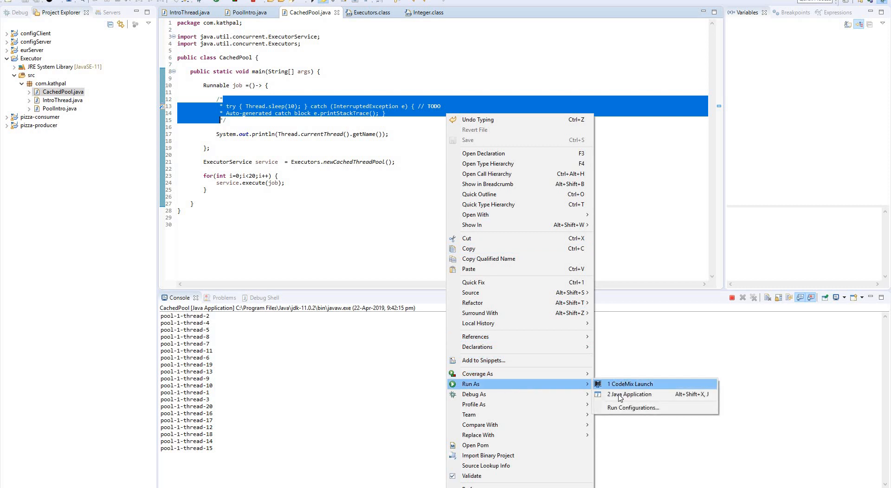
pyautogui.moveTo(631, 394)
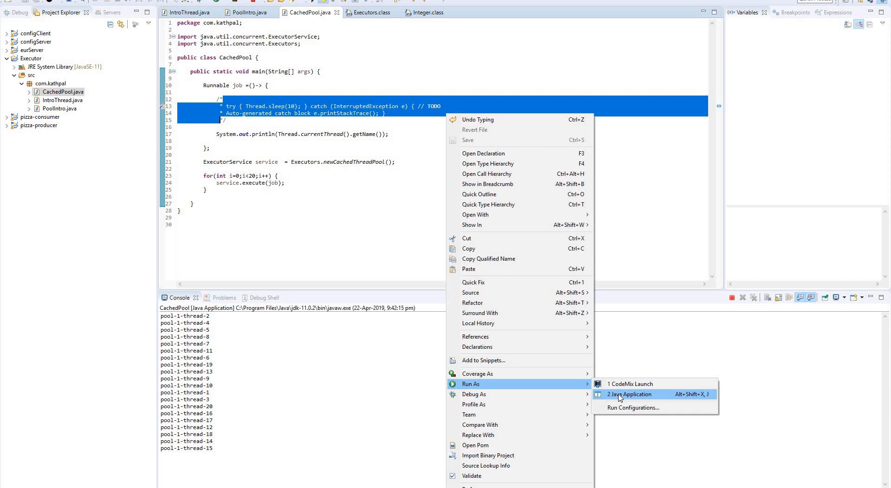
# Rerun CachedPool without the sleep so repeated pool-1-thread names show thread reuse
pyautogui.click(629, 394)
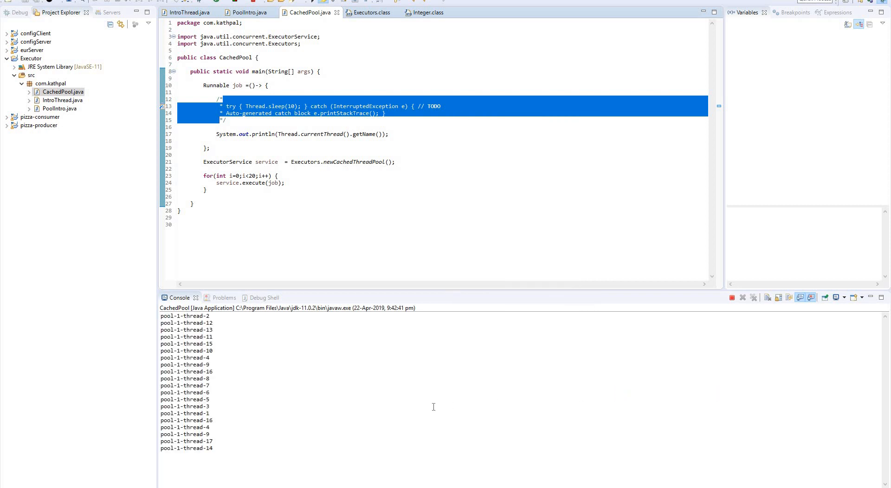
pyautogui.moveTo(225, 436)
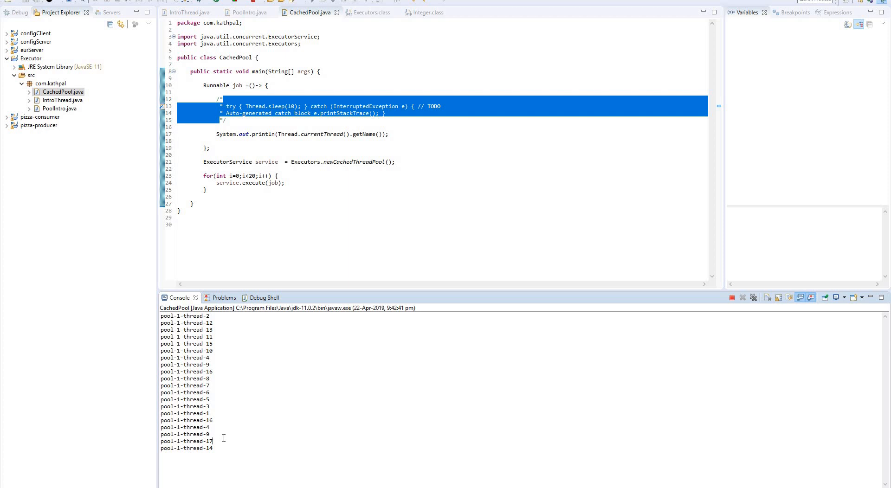
pyautogui.click(743, 297)
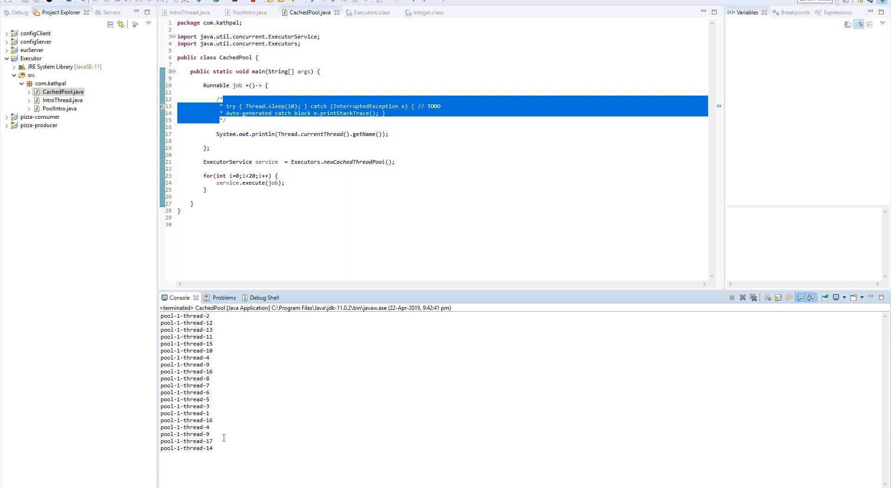